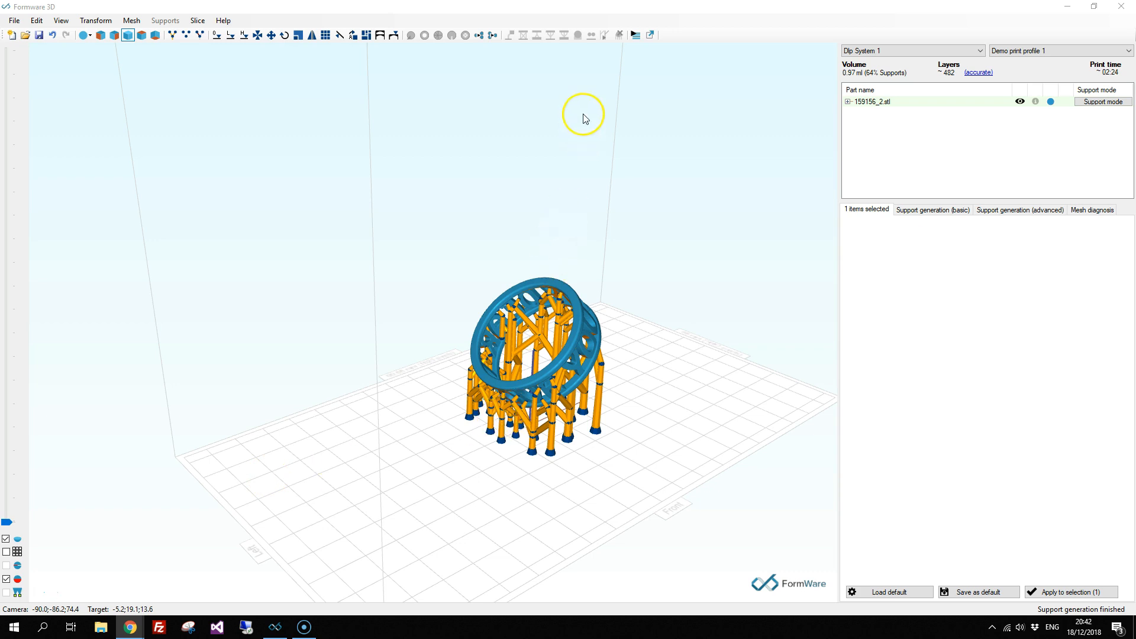
pyautogui.moveTo(590, 47)
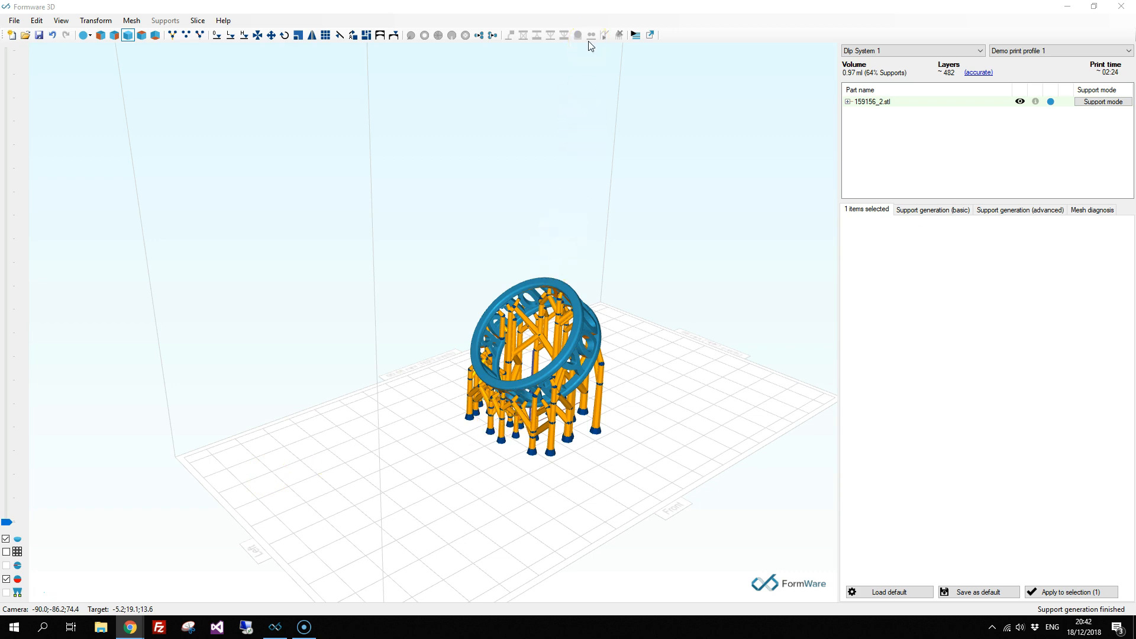
pyautogui.moveTo(590, 62)
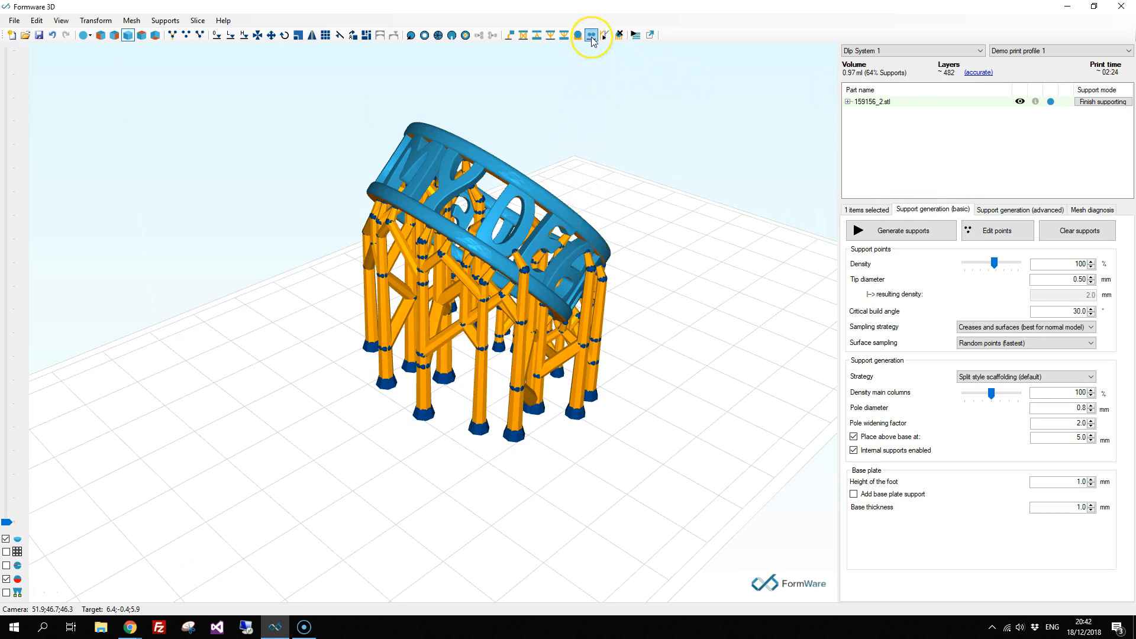
pyautogui.moveTo(592, 35)
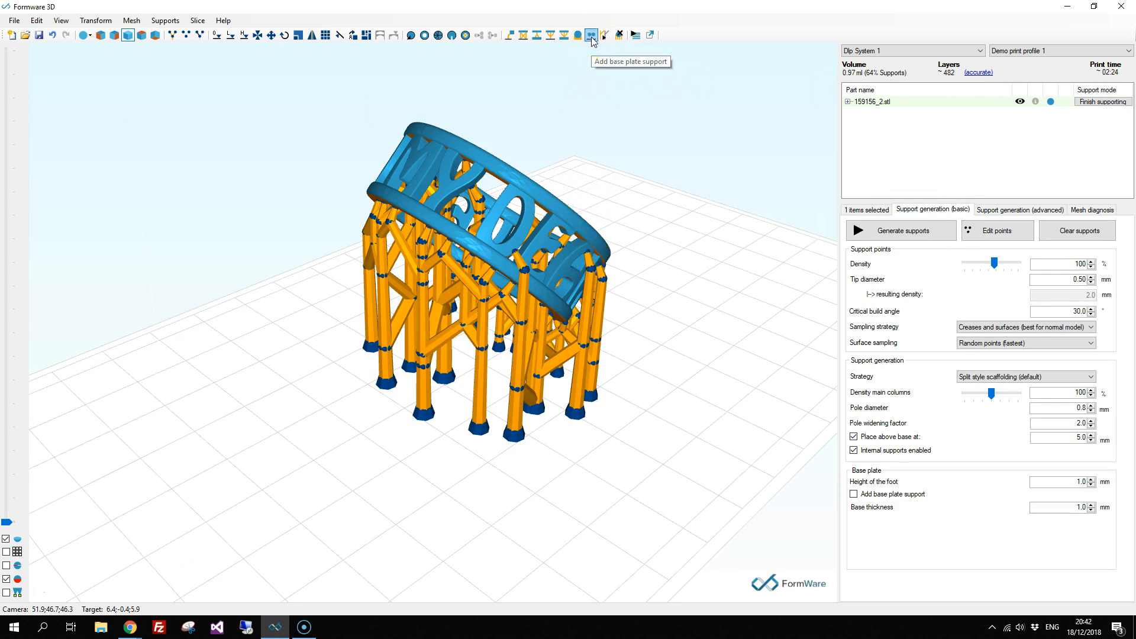
# - Add a perforated base plate under the ring's tree supports
pyautogui.click(591, 34)
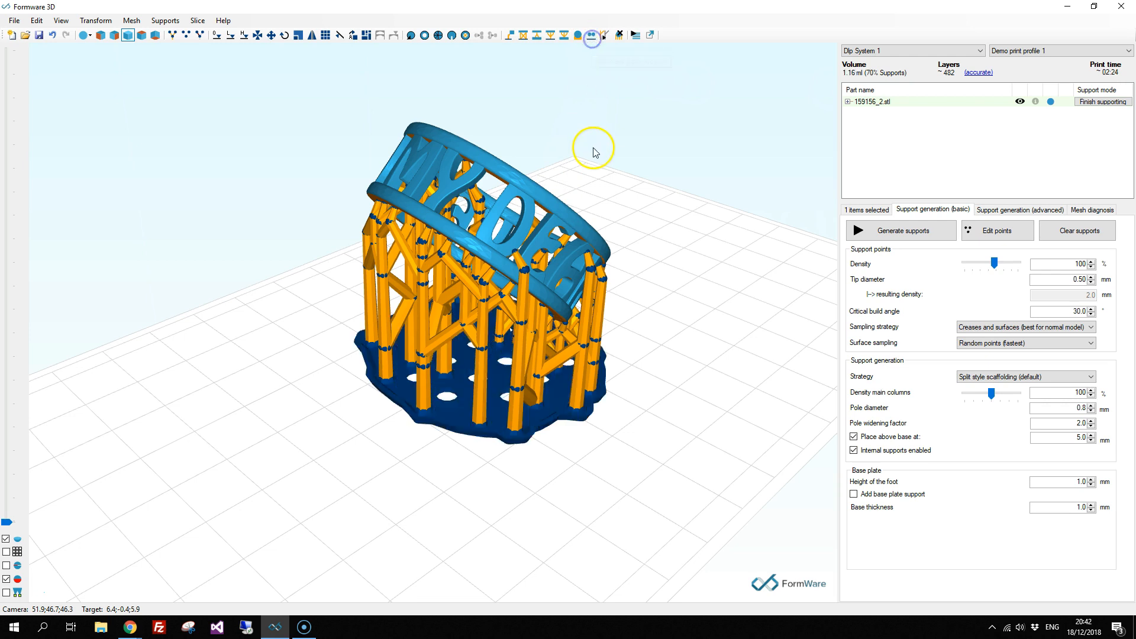
pyautogui.moveTo(427, 451)
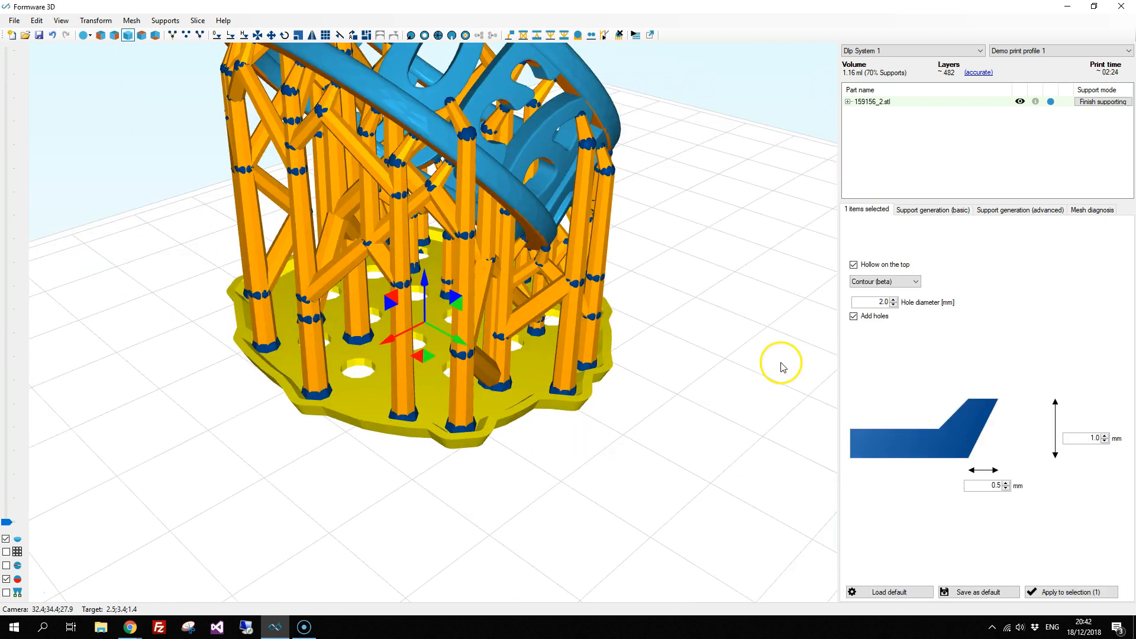
pyautogui.moveTo(855, 365)
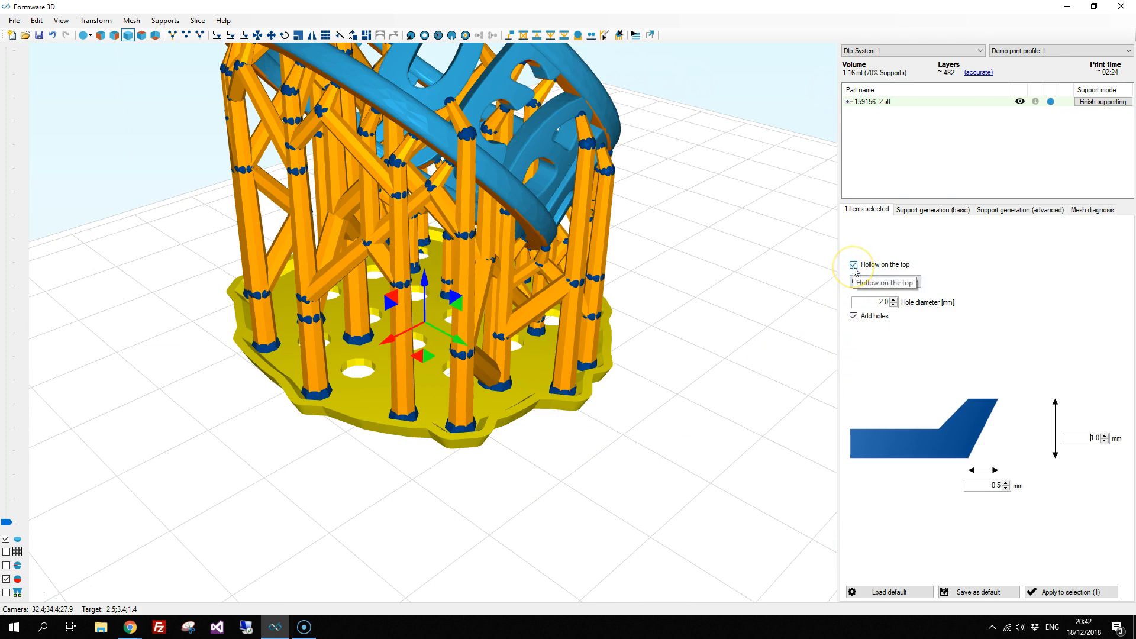
# - Select the base plate to show its settings: hollow top, contour shape, 2.0 mm holes
pyautogui.click(853, 265)
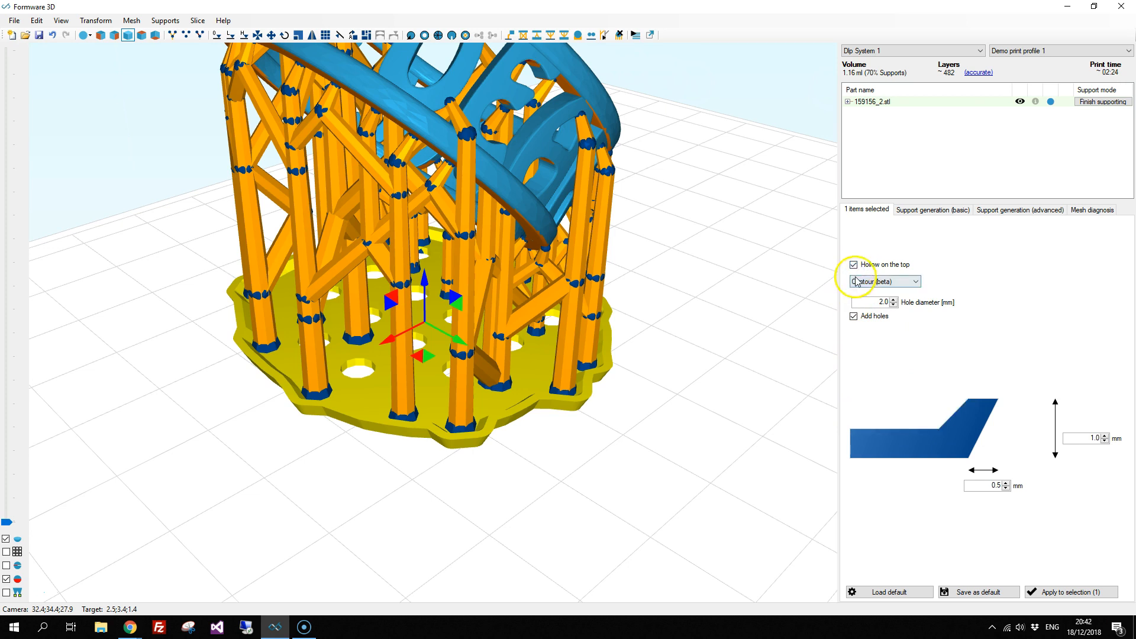
# - Change the base plate shape to Circle and apply it to the selection
pyautogui.click(915, 282)
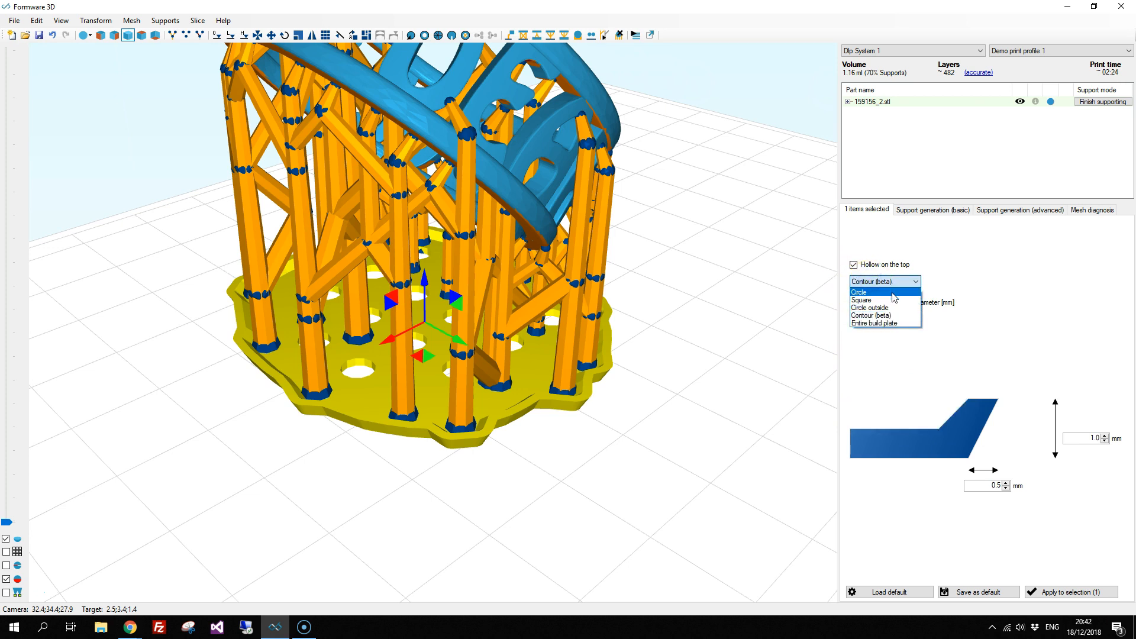
pyautogui.click(859, 291)
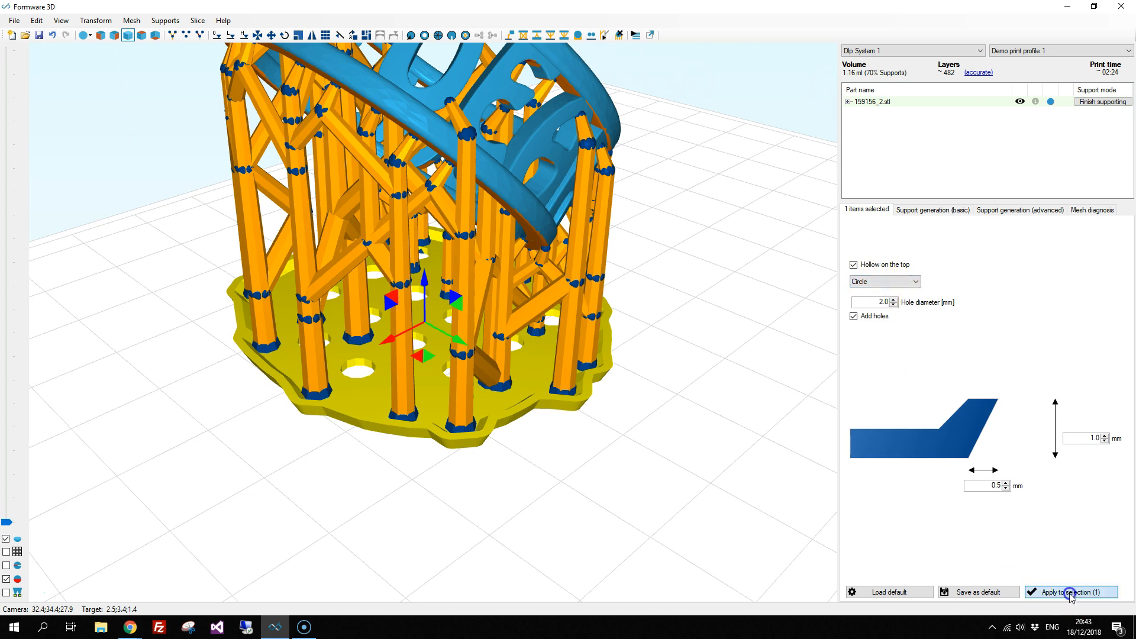
pyautogui.click(1070, 592)
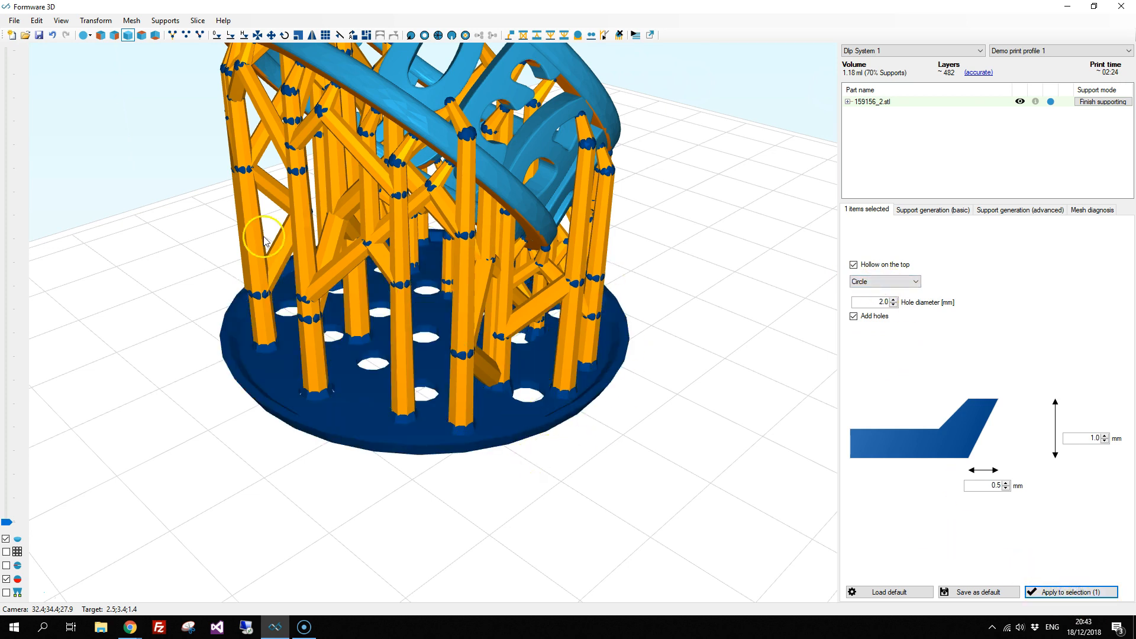
pyautogui.moveTo(538, 432)
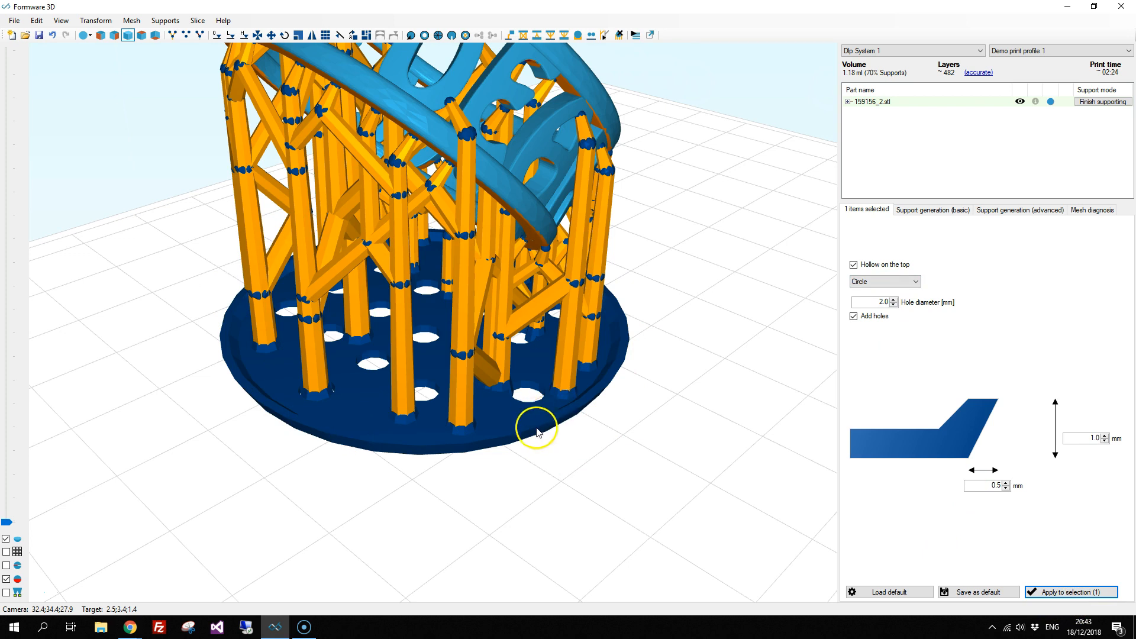